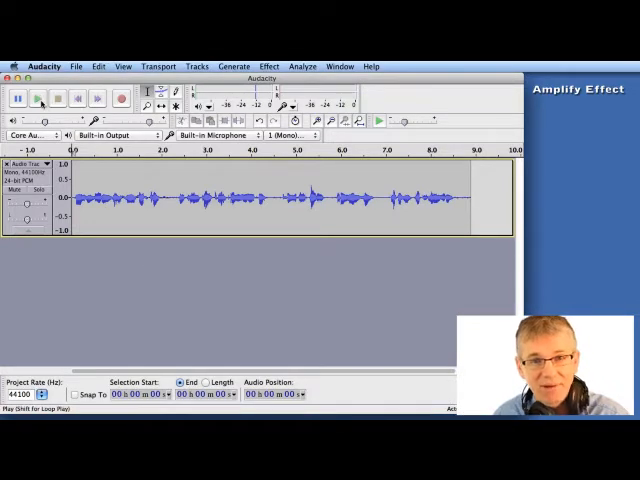
Play the quiet mono speech track once, then select the whole track.
{"action": "left_click", "coordinate": [38, 97]}
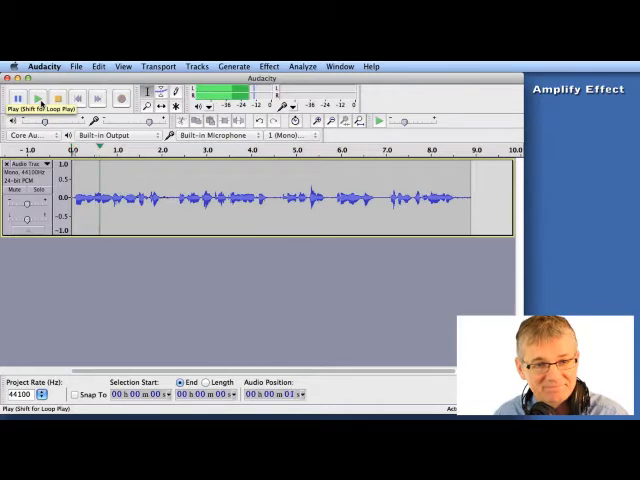
{"action": "left_click", "coordinate": [37, 97]}
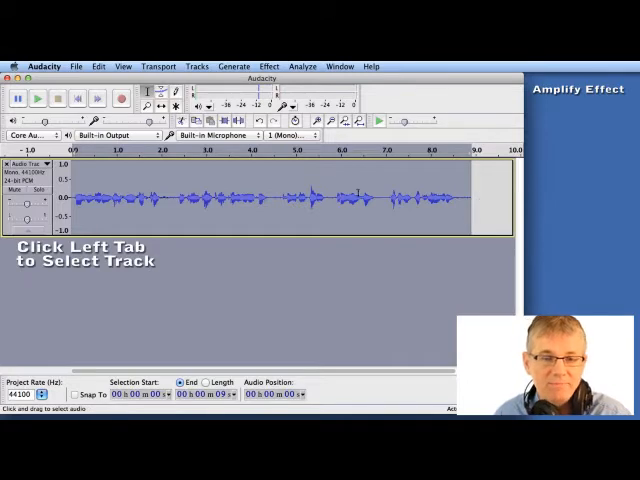
Apply Amplify to the whole track with the suggested 0 dB new peak (about 8.7 dB gain).
{"action": "left_click", "coordinate": [269, 66]}
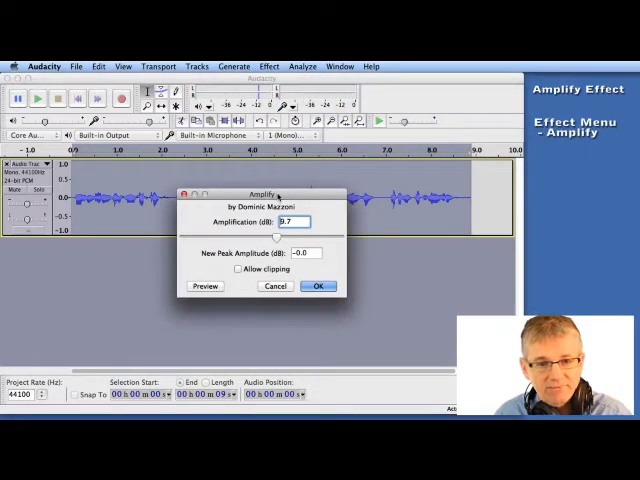
{"action": "left_click_drag", "start_coordinate": [258, 194], "coordinate": [345, 254]}
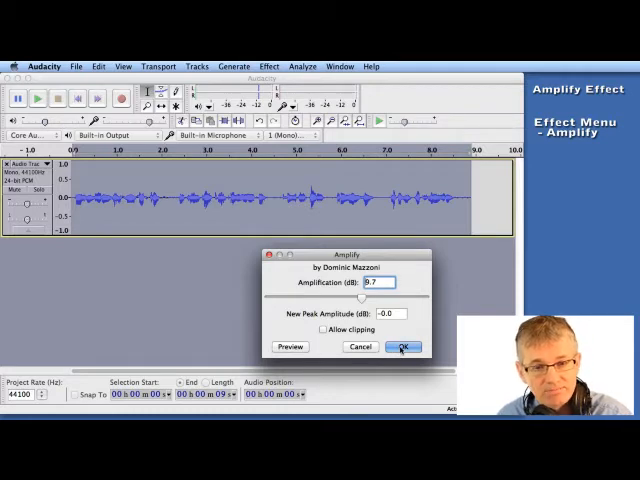
{"action": "left_click", "coordinate": [402, 347]}
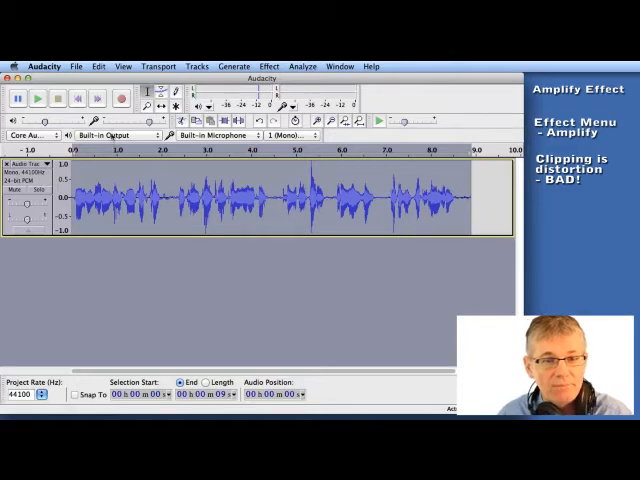
Undo the first boost and re-apply Amplify at 9.0 dB, peaking around -0.7 dB.
{"action": "left_click", "coordinate": [98, 66]}
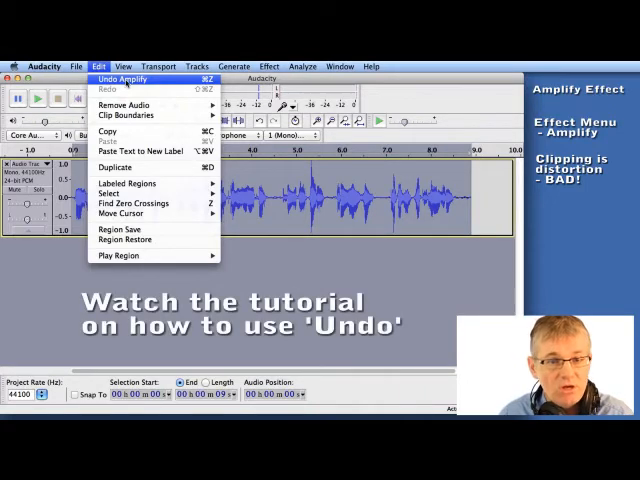
{"action": "left_click", "coordinate": [123, 78]}
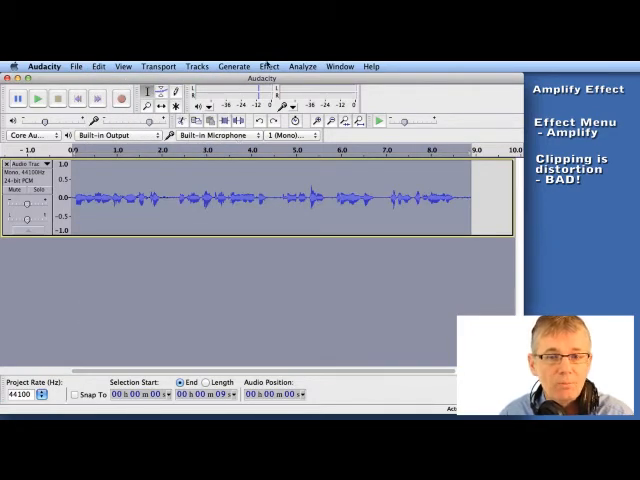
{"action": "left_click", "coordinate": [269, 66]}
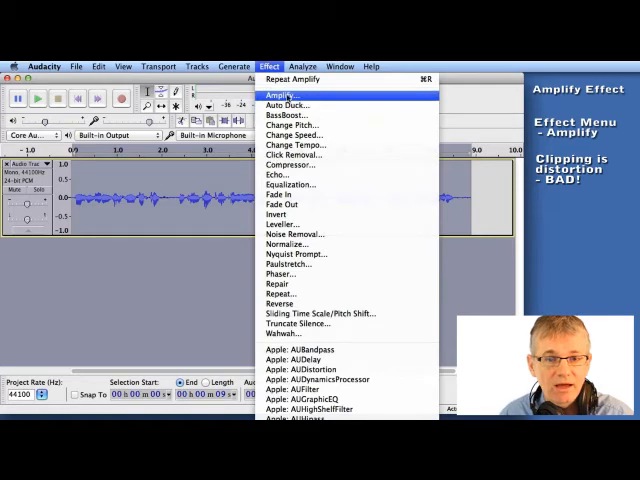
{"action": "left_click", "coordinate": [285, 95]}
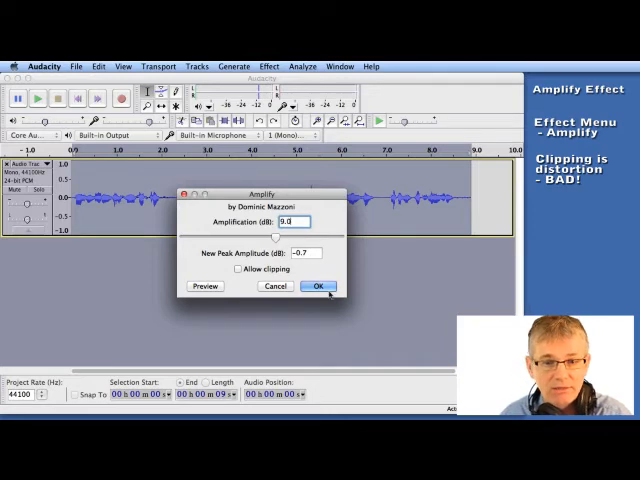
{"action": "left_click", "coordinate": [317, 286]}
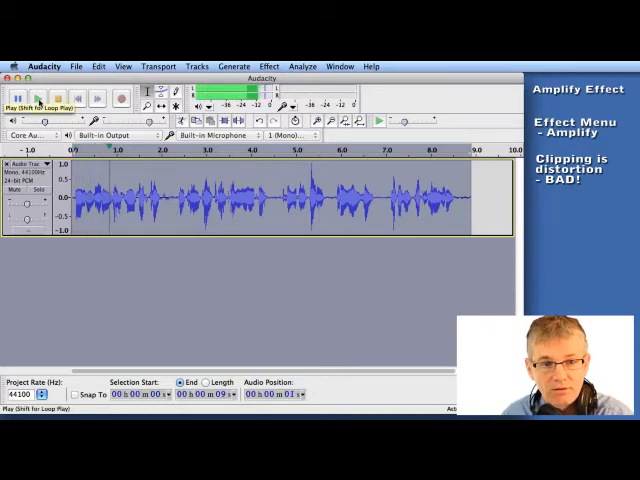
{"action": "left_click", "coordinate": [37, 97]}
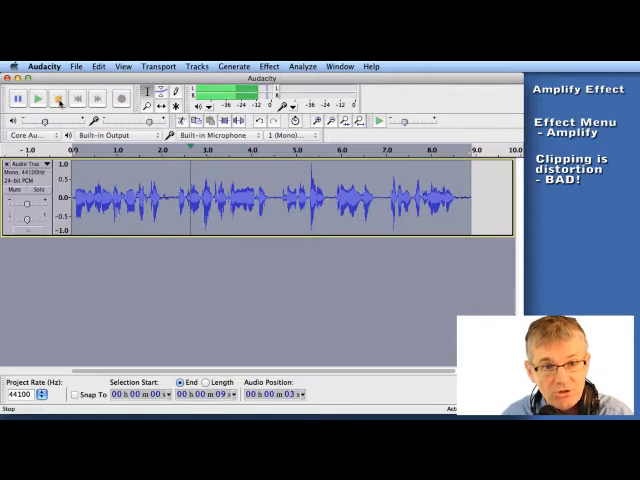
{"action": "left_click", "coordinate": [98, 66]}
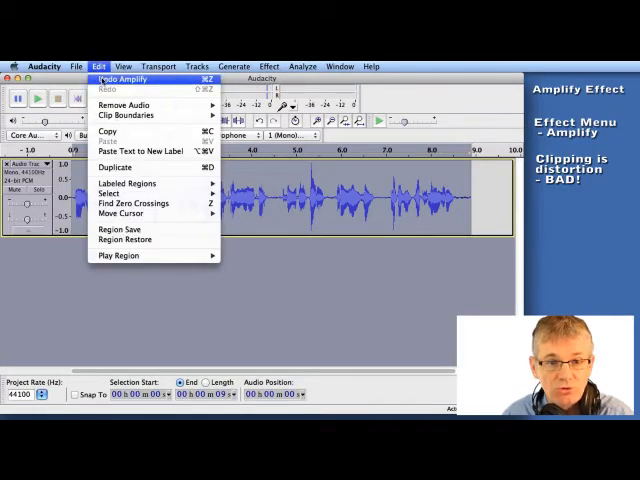
{"action": "left_click", "coordinate": [120, 79]}
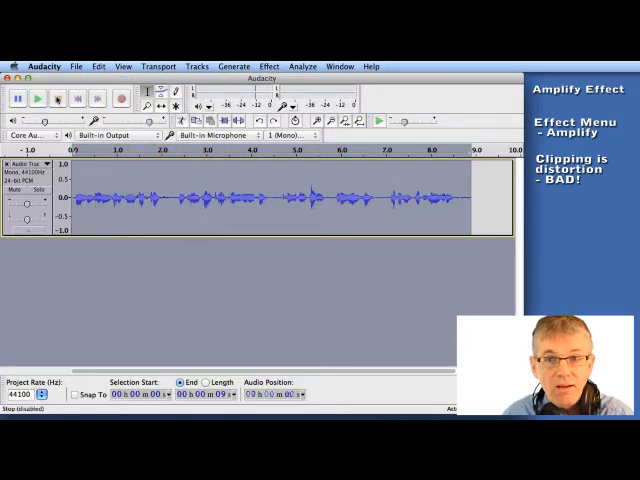
{"action": "left_click", "coordinate": [98, 66]}
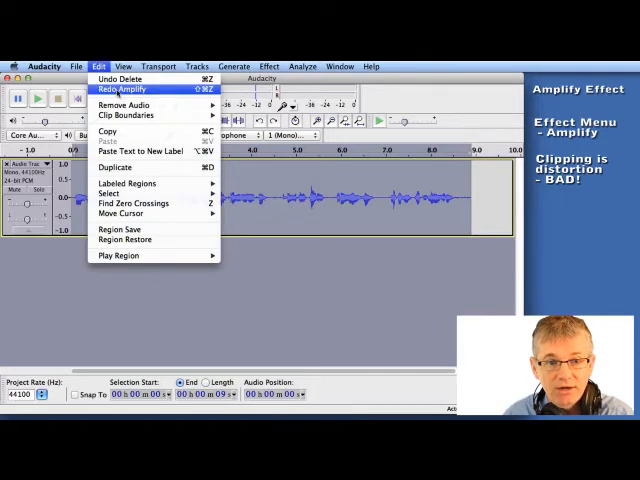
{"action": "left_click", "coordinate": [122, 89]}
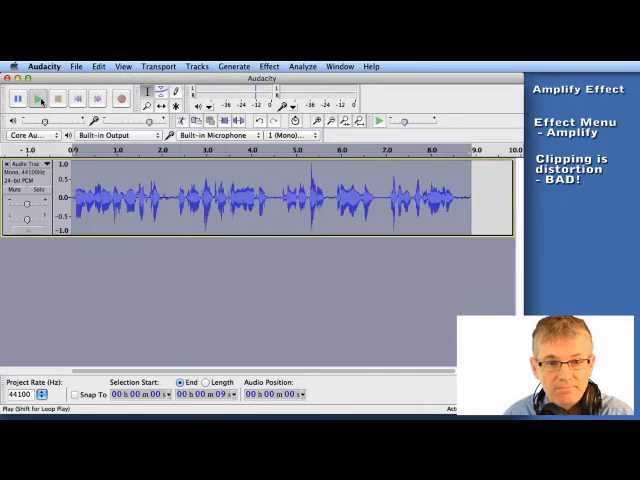
{"action": "left_click", "coordinate": [37, 97]}
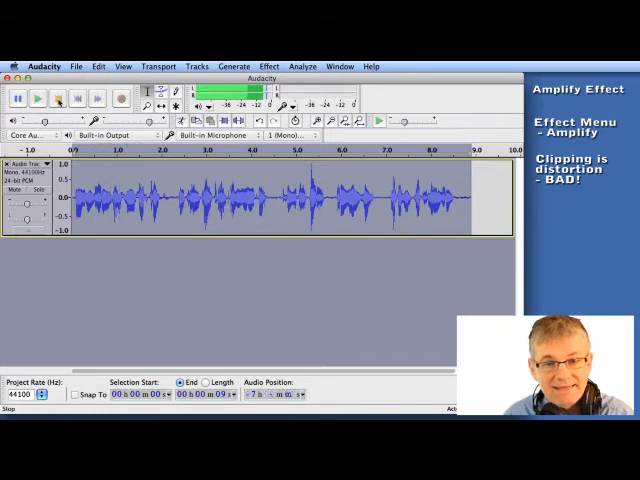
{"action": "left_click", "coordinate": [59, 98]}
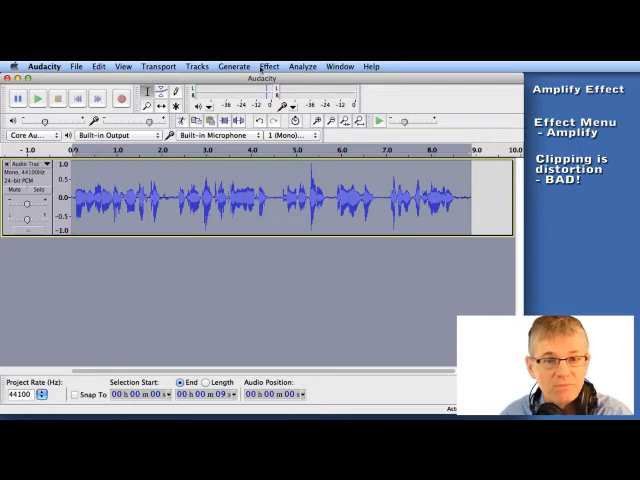
Undo the boost and reopen Amplify set to 9.9 dB, giving a clipping +0.2 dB peak.
{"action": "left_click", "coordinate": [268, 66]}
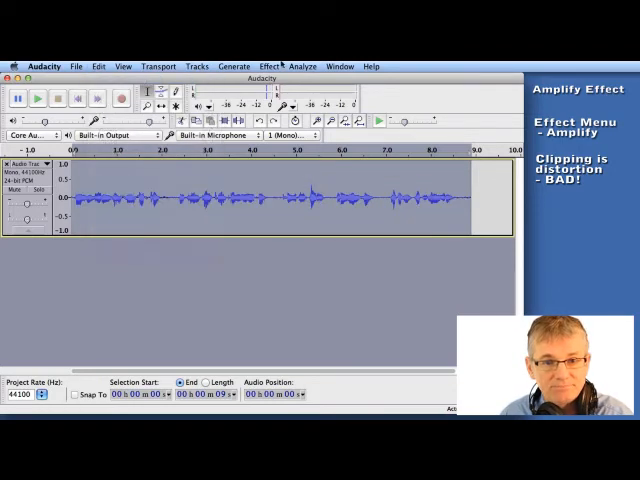
{"action": "left_click", "coordinate": [269, 66]}
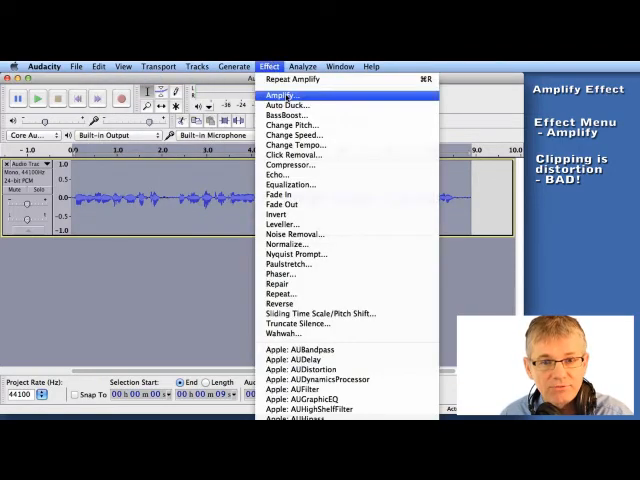
{"action": "left_click", "coordinate": [287, 95]}
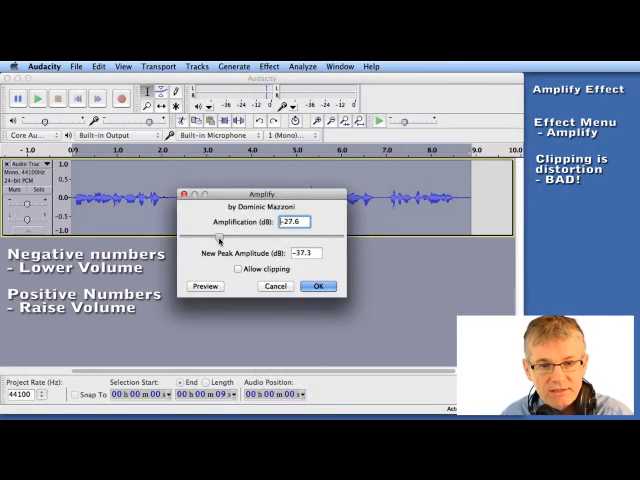
{"action": "left_click_drag", "start_coordinate": [218, 238], "coordinate": [226, 238]}
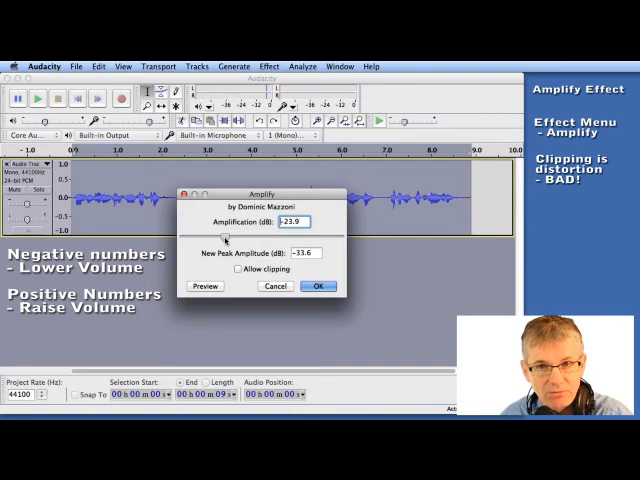
{"action": "type", "text": "7.9"}
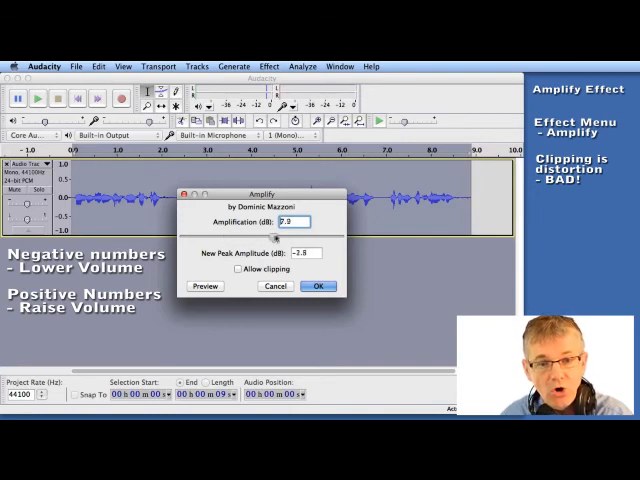
{"action": "type", "text": "33.9"}
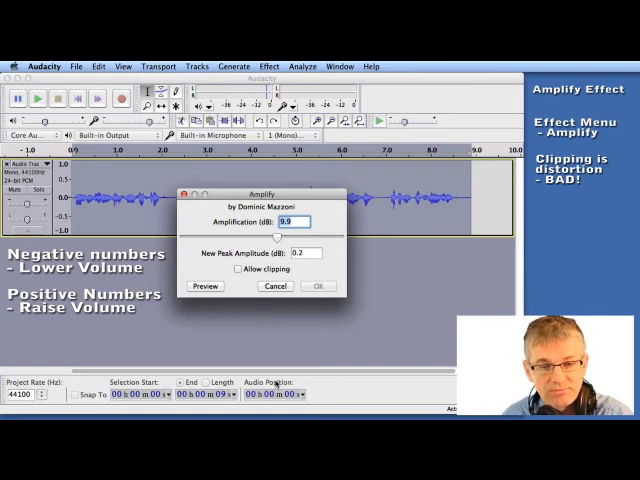
{"action": "mouse_move", "coordinate": [283, 363]}
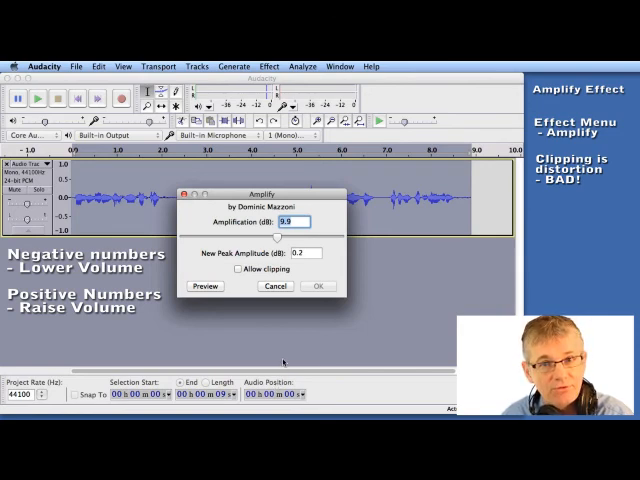